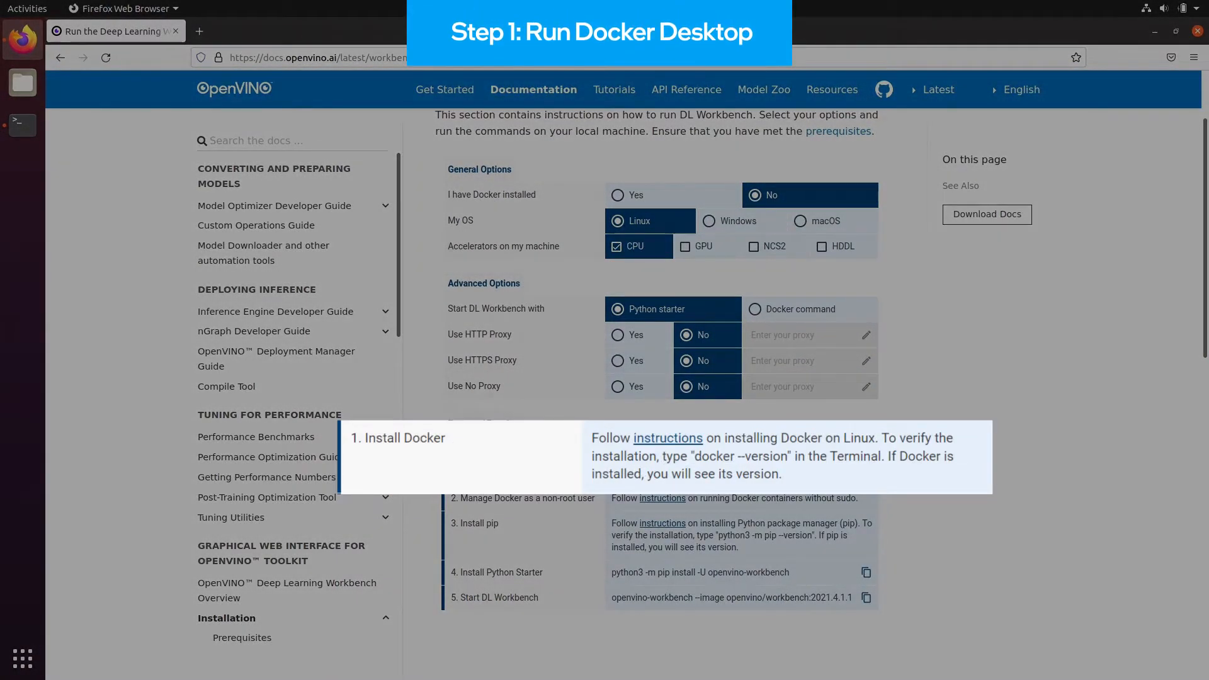
# - Open the Docker Engine on Ubuntu install guide from the OpenVINO instructions link
pyautogui.click(666, 437)
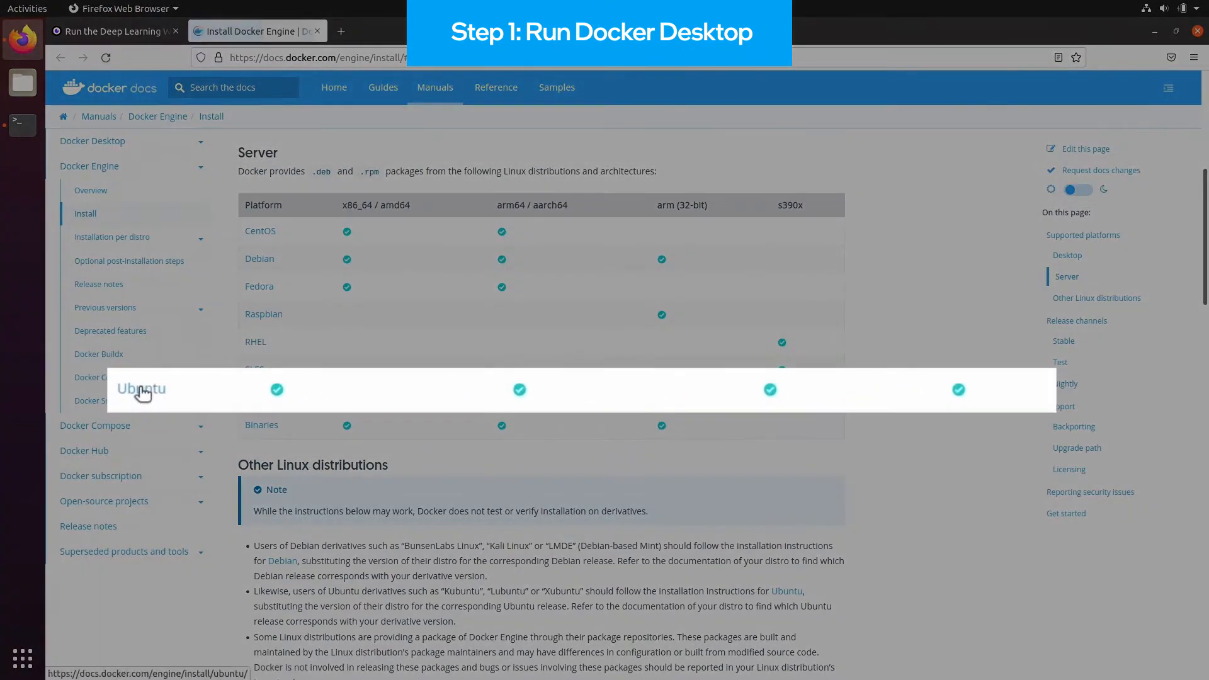
pyautogui.click(141, 389)
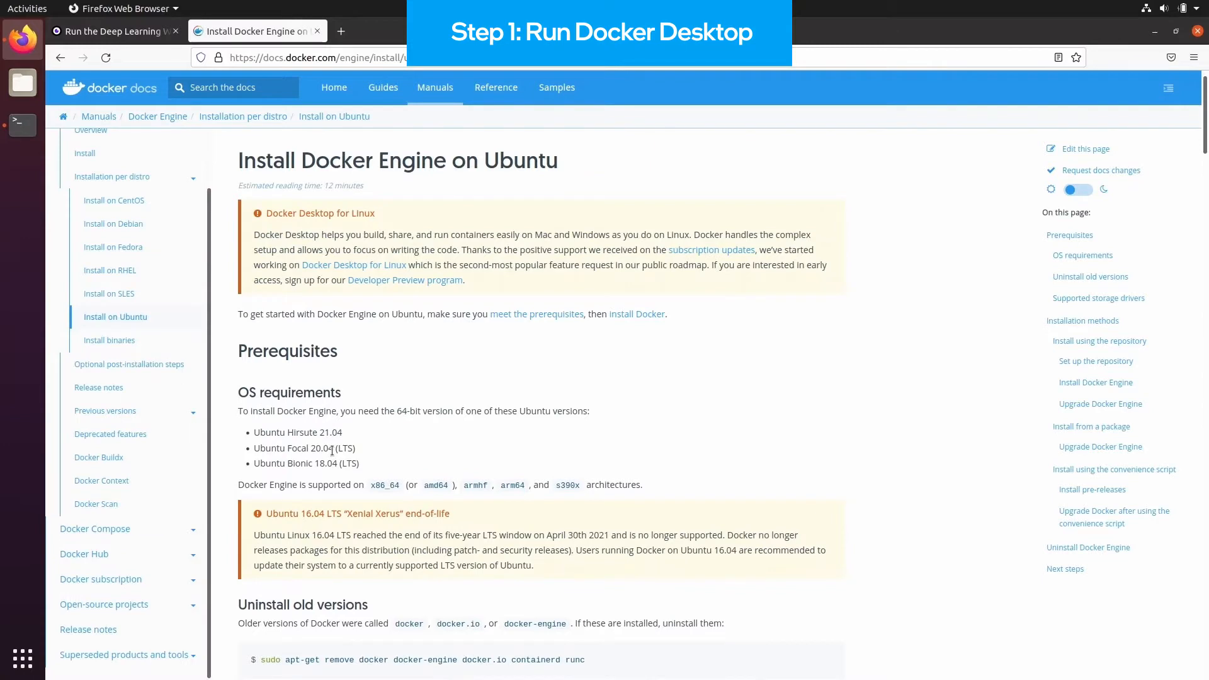
pyautogui.scroll(-3)
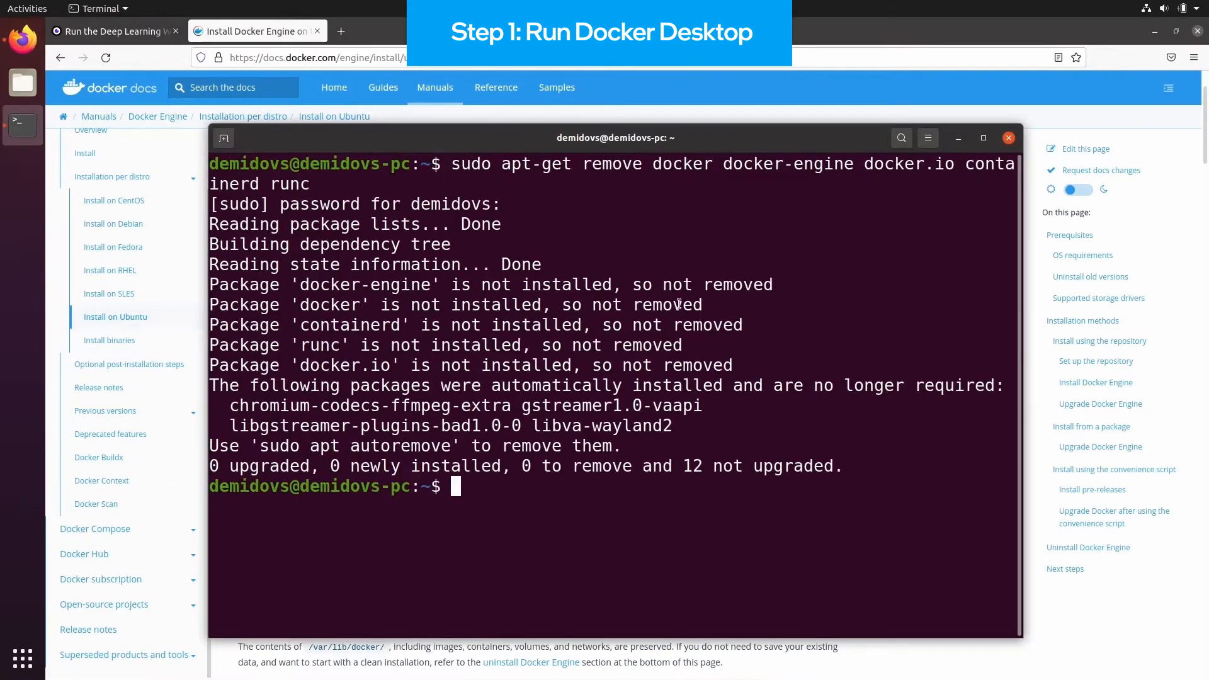
pyautogui.write('sudo apt-get update')
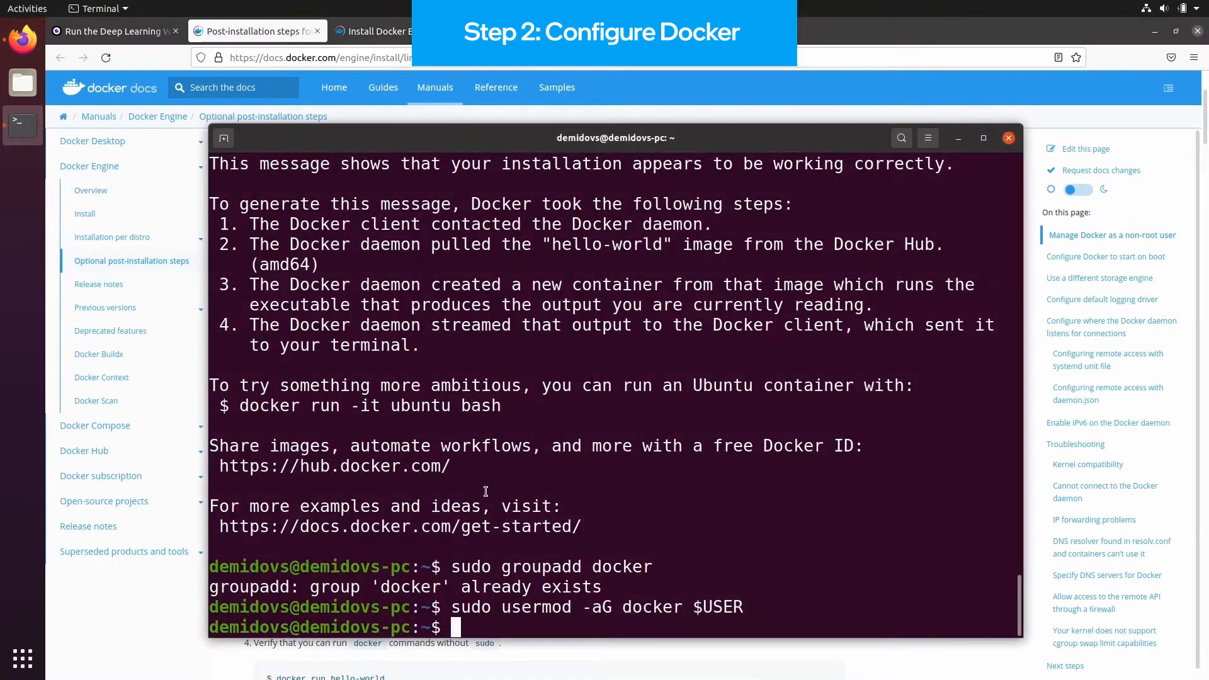
# - Activate docker group membership with newgrp and run docker run hello-world without sudo
pyautogui.write('newgrp docker')
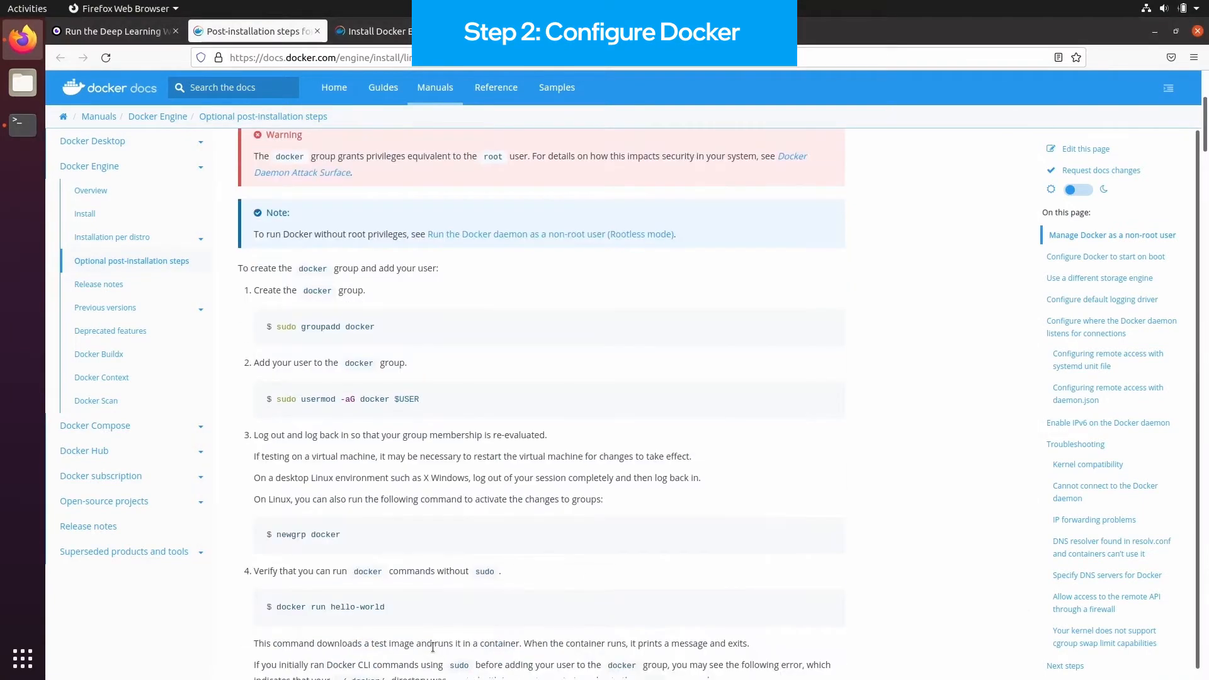
pyautogui.scroll(-3)
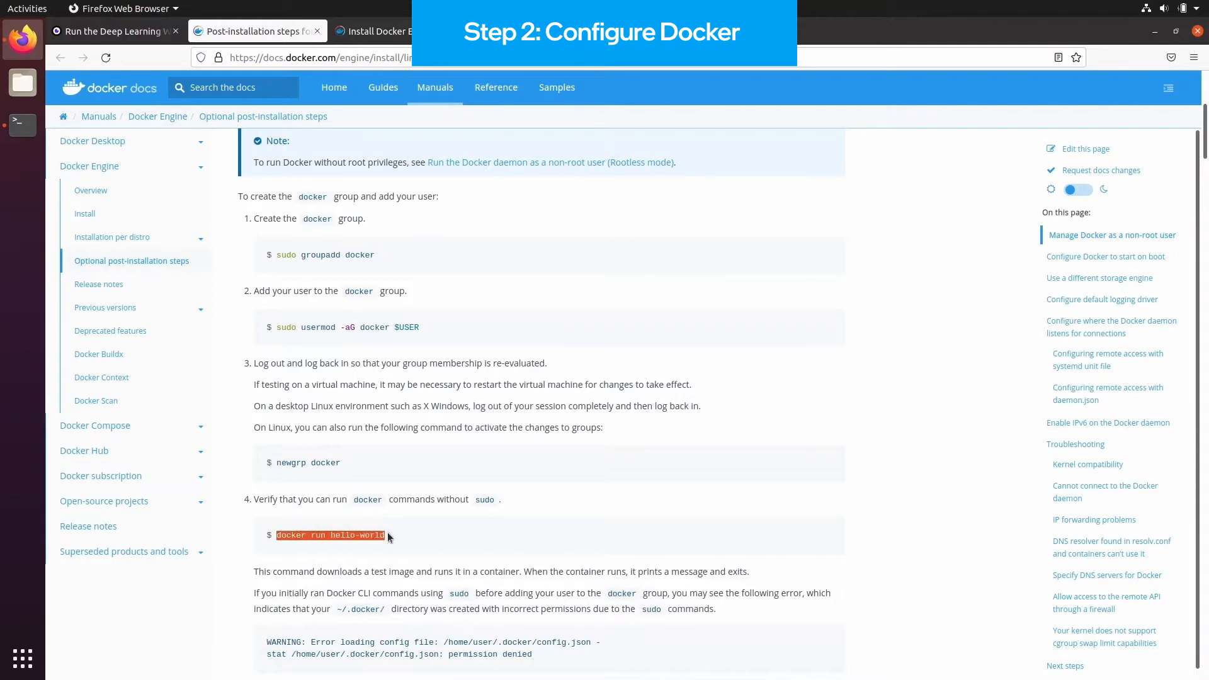
pyautogui.click(22, 124)
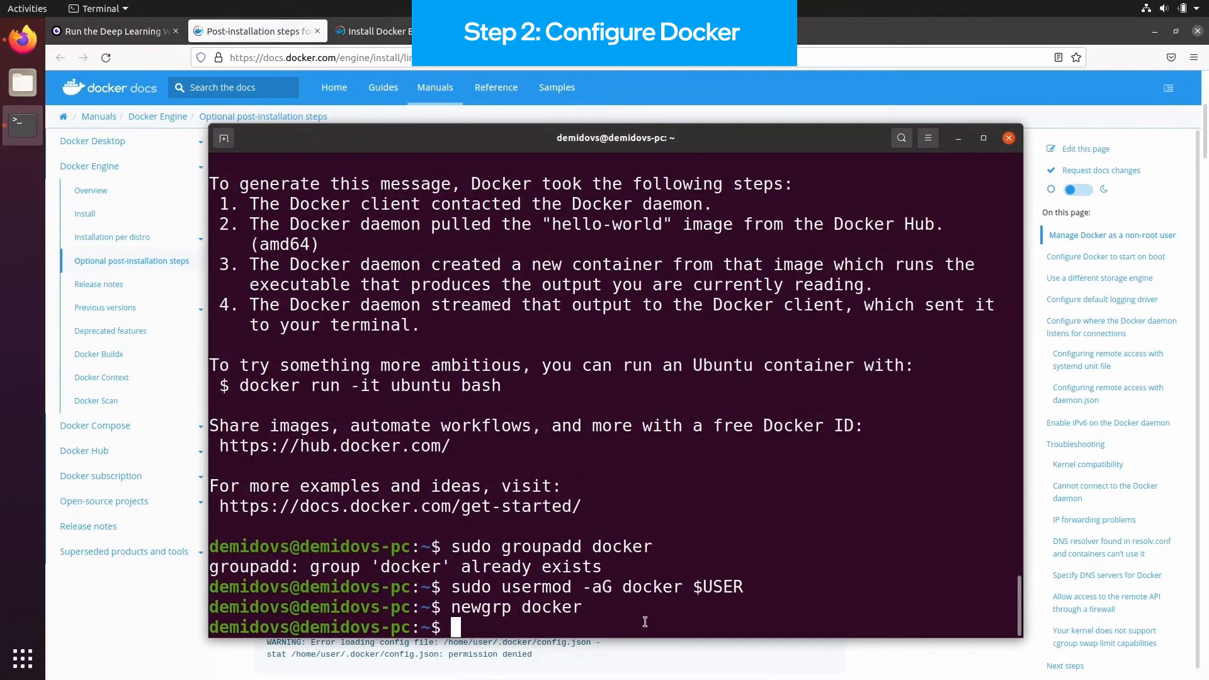
pyautogui.write('docker run hello-world')
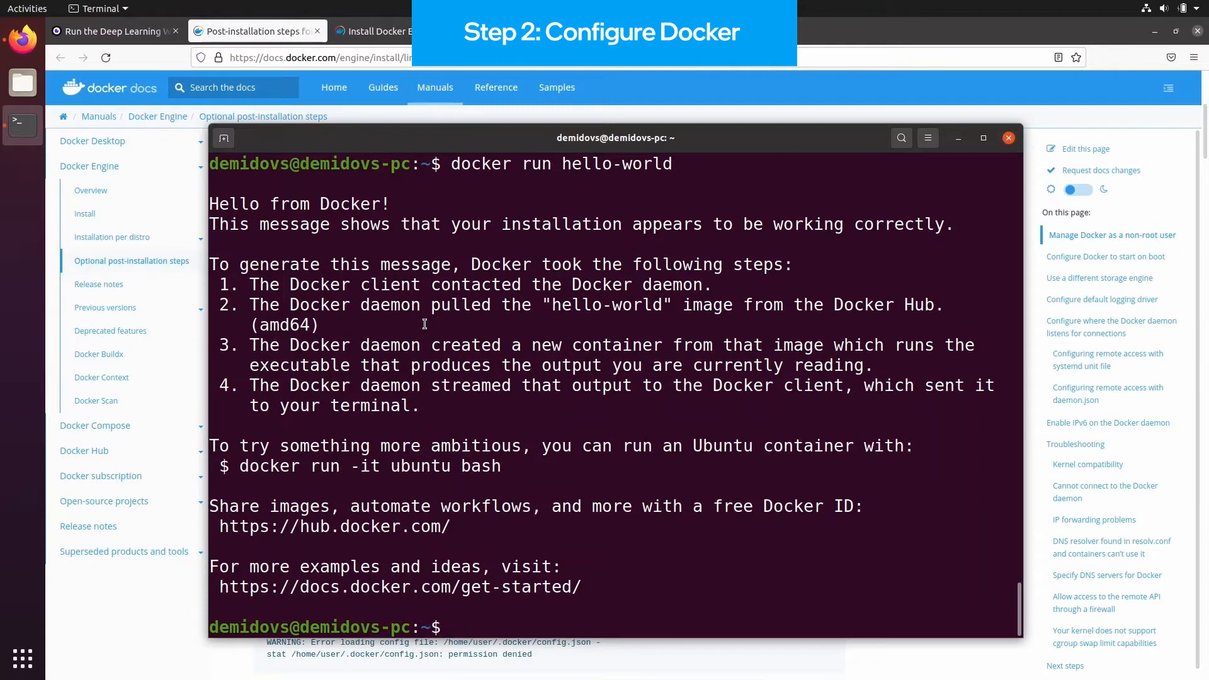
pyautogui.click(112, 31)
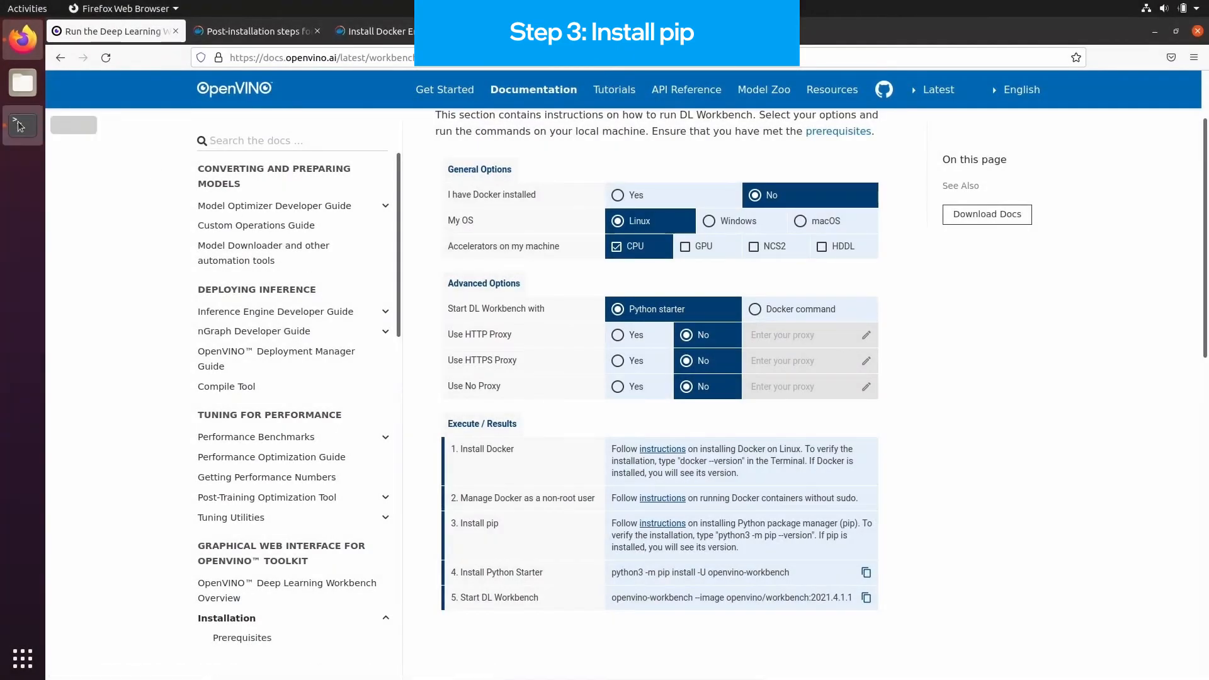
# - Run sudo apt install python3-pip and select the pip version check command
pyautogui.write('sudo apt insta')
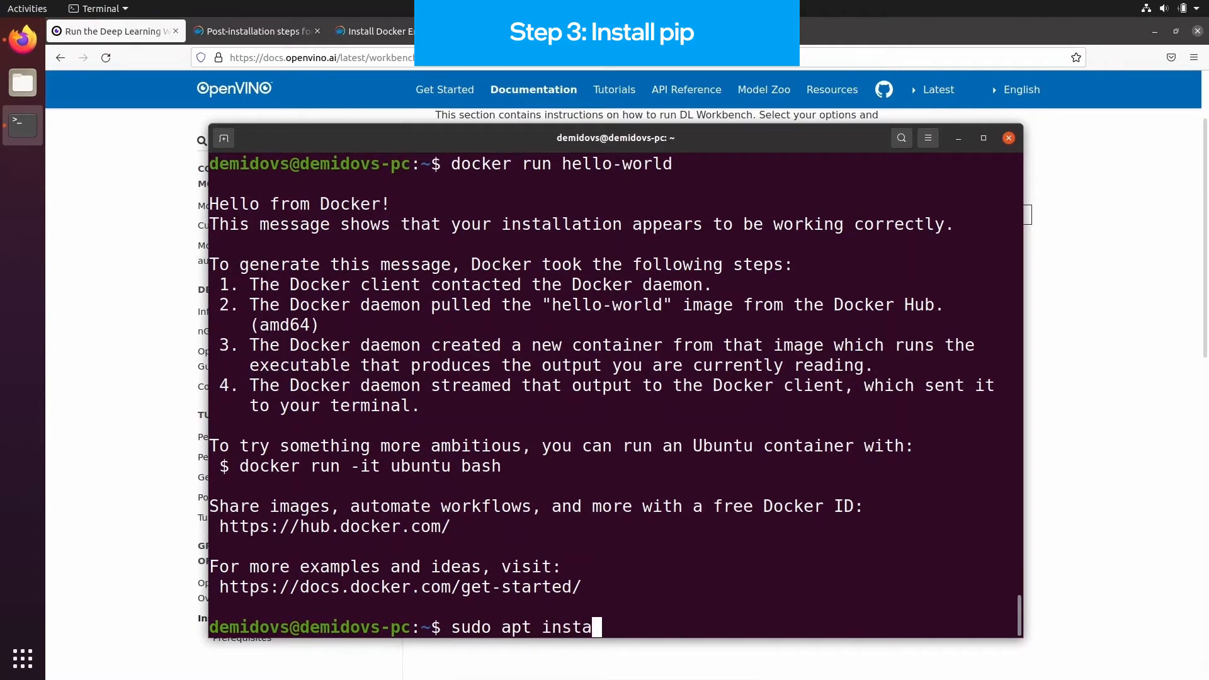
pyautogui.write('ll python3-pi')
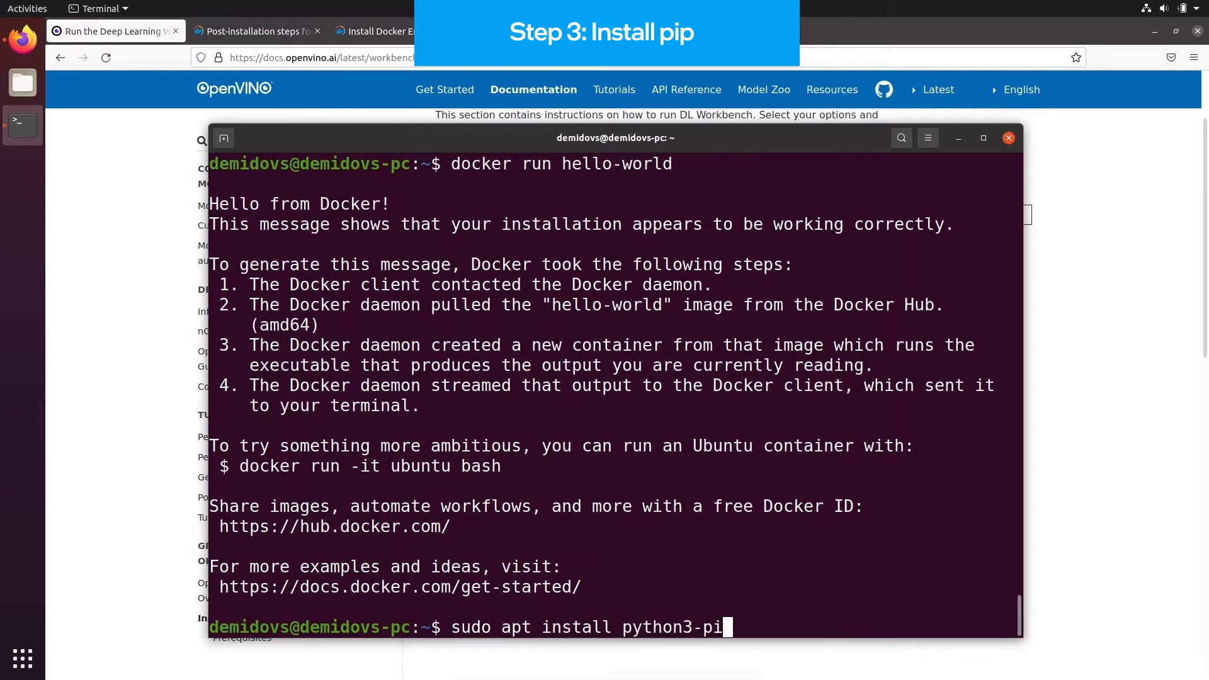
pyautogui.press('Return')
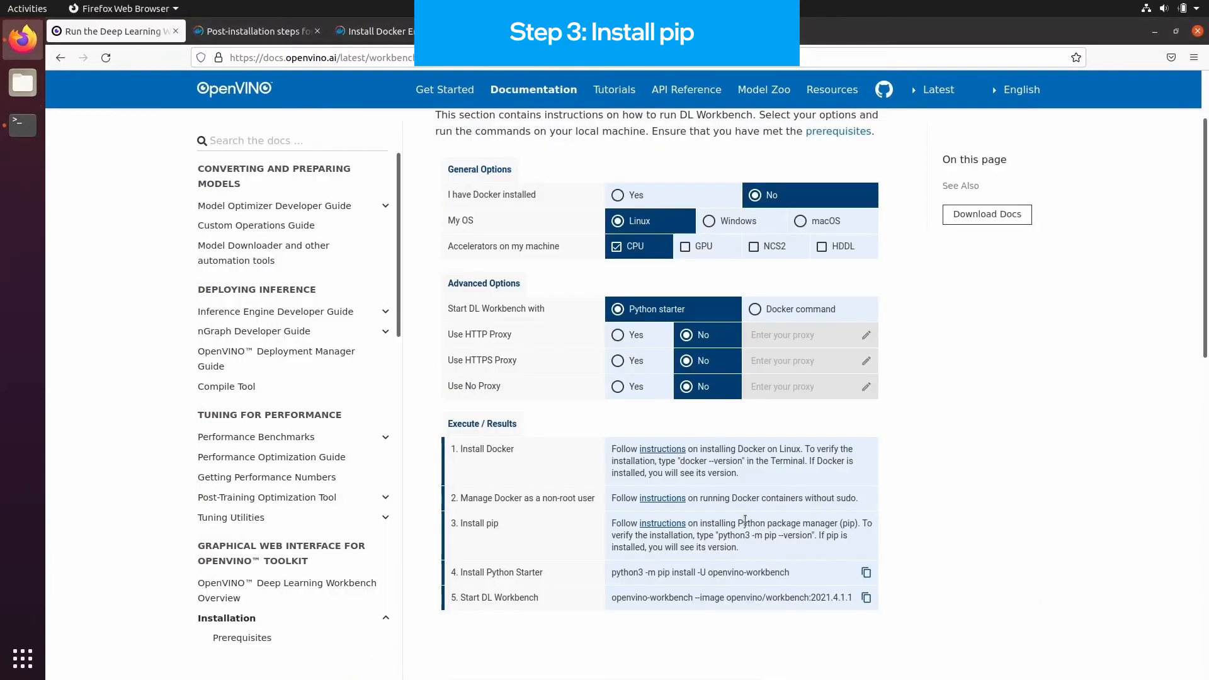
pyautogui.doubleClick(764, 535)
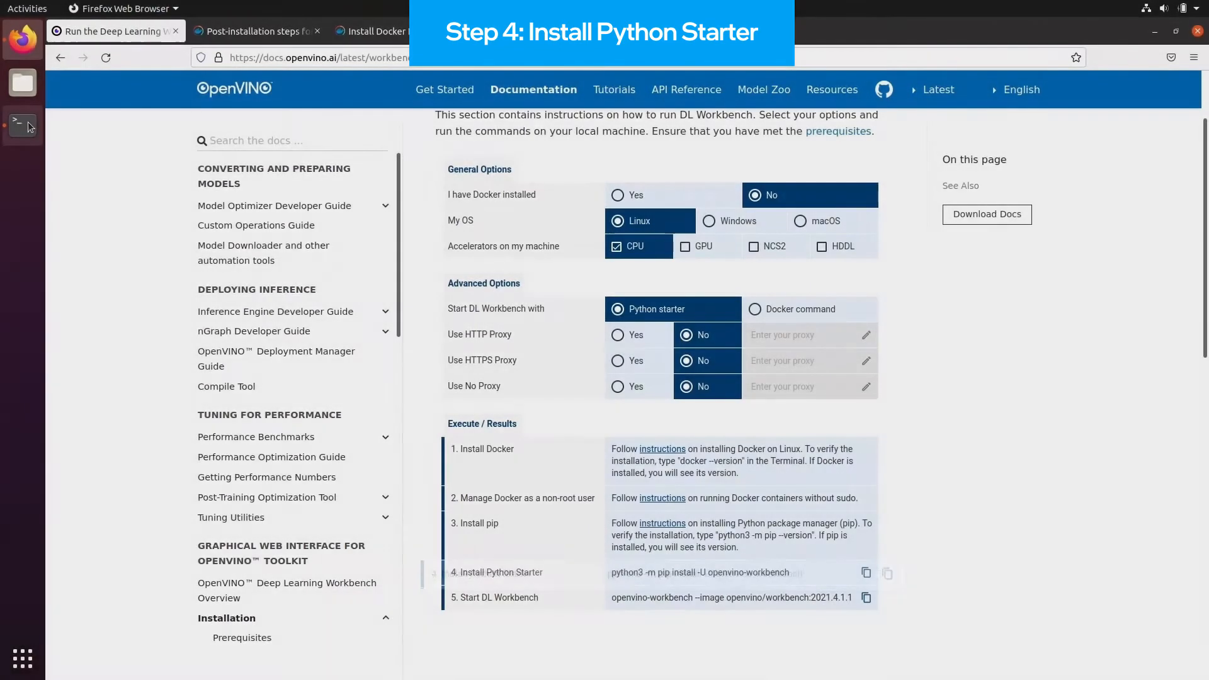
pyautogui.click(23, 124)
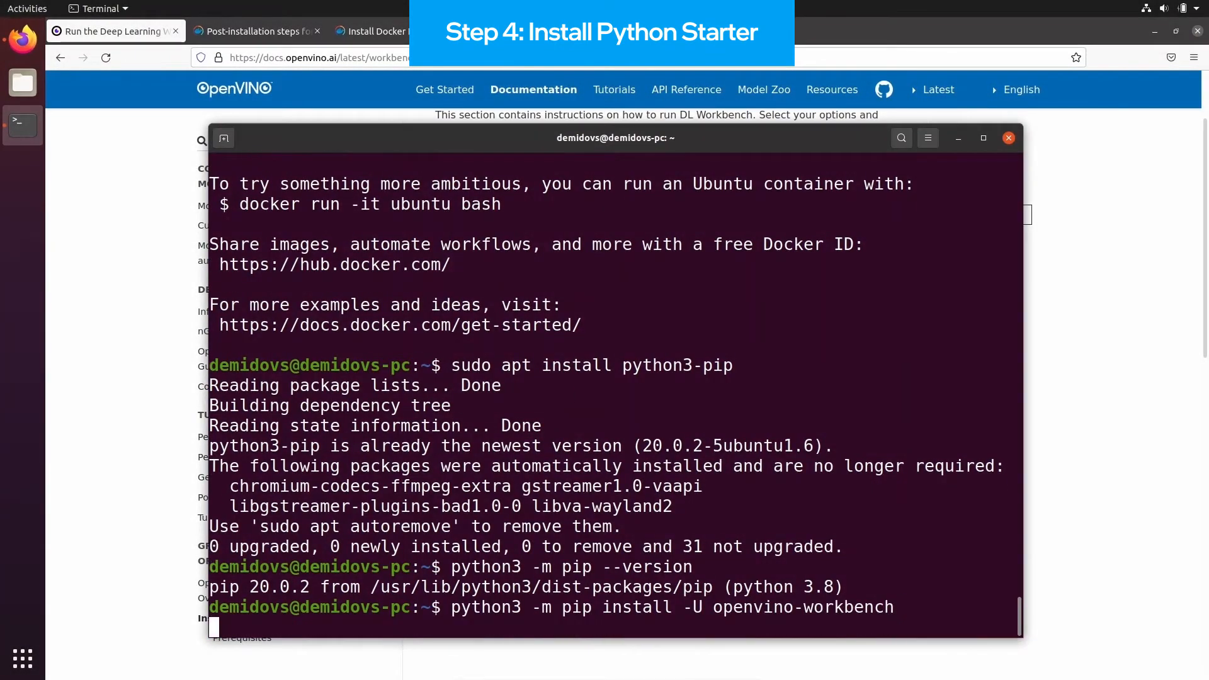
pyautogui.press('Return')
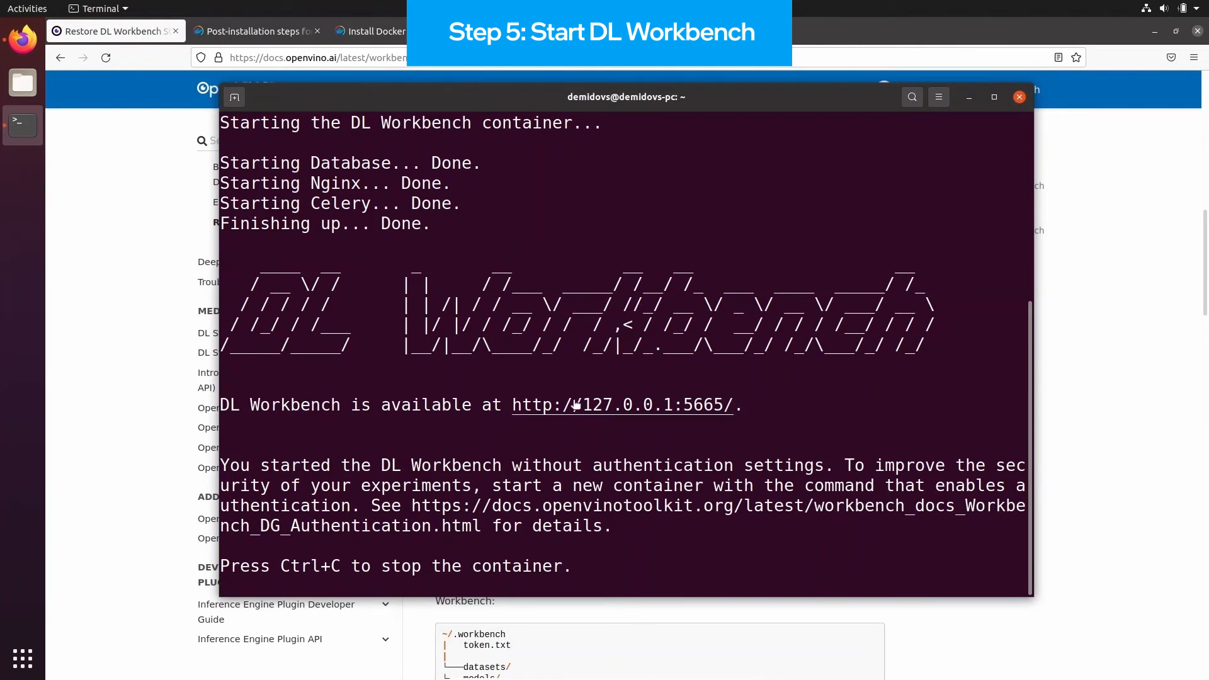
pyautogui.rightClick(574, 405)
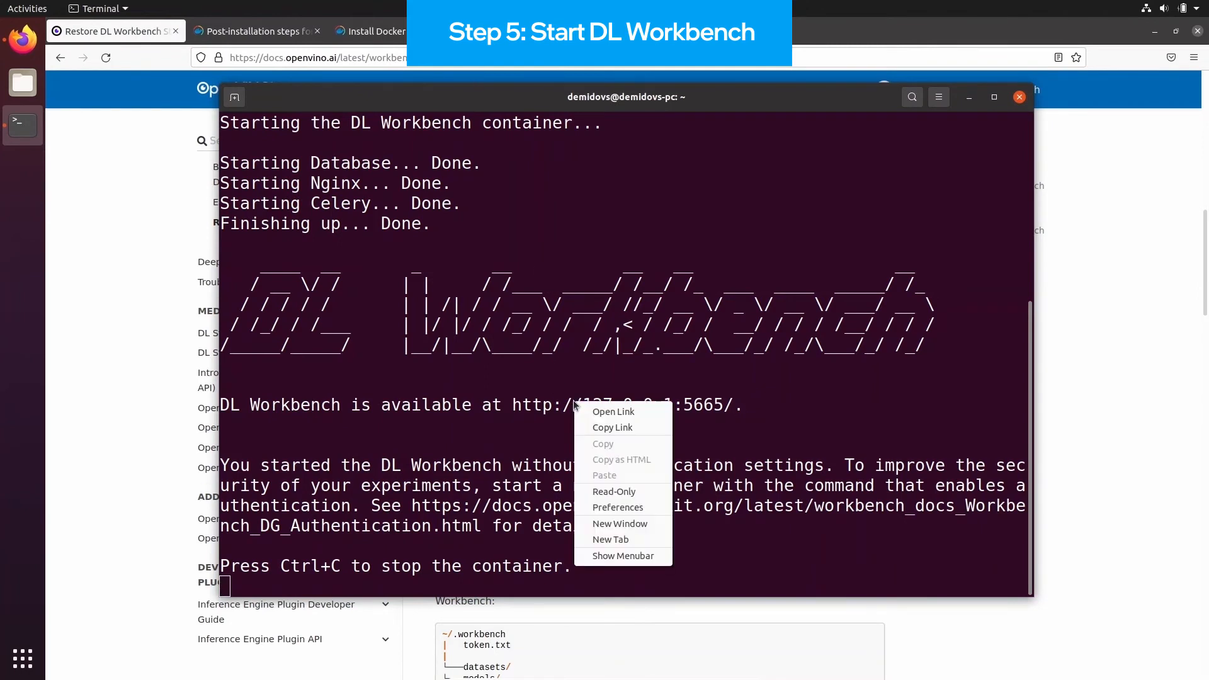